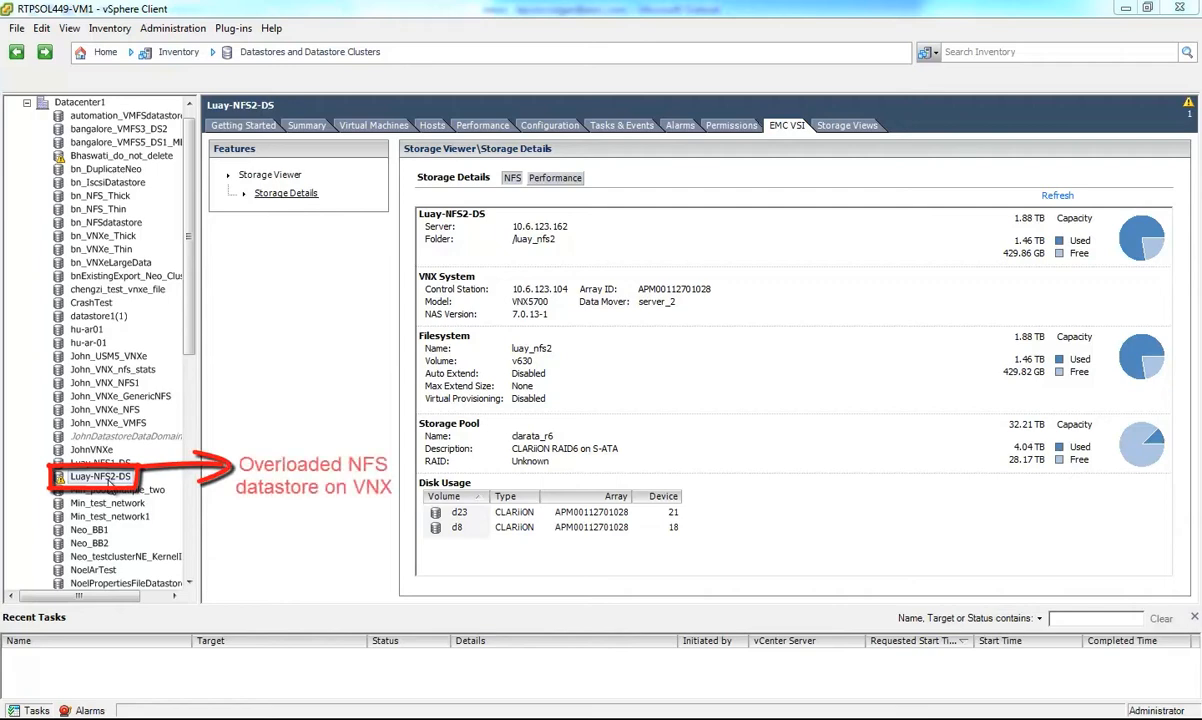
mouse_move(464, 336)
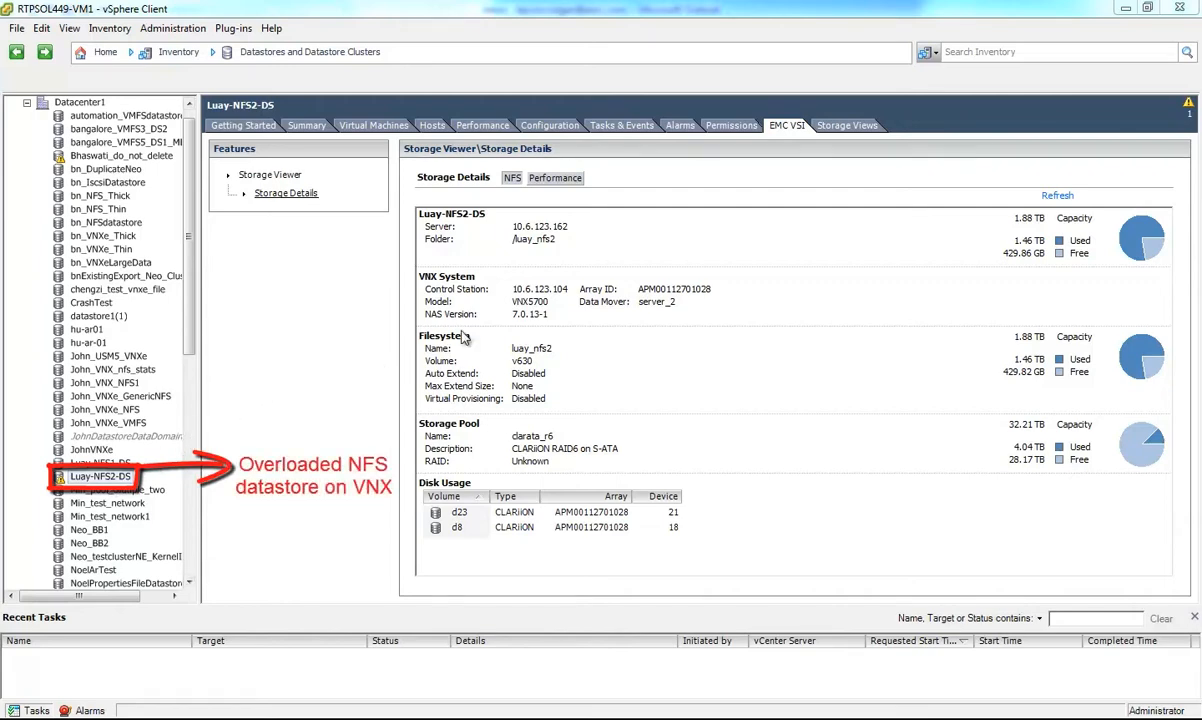
mouse_move(666, 360)
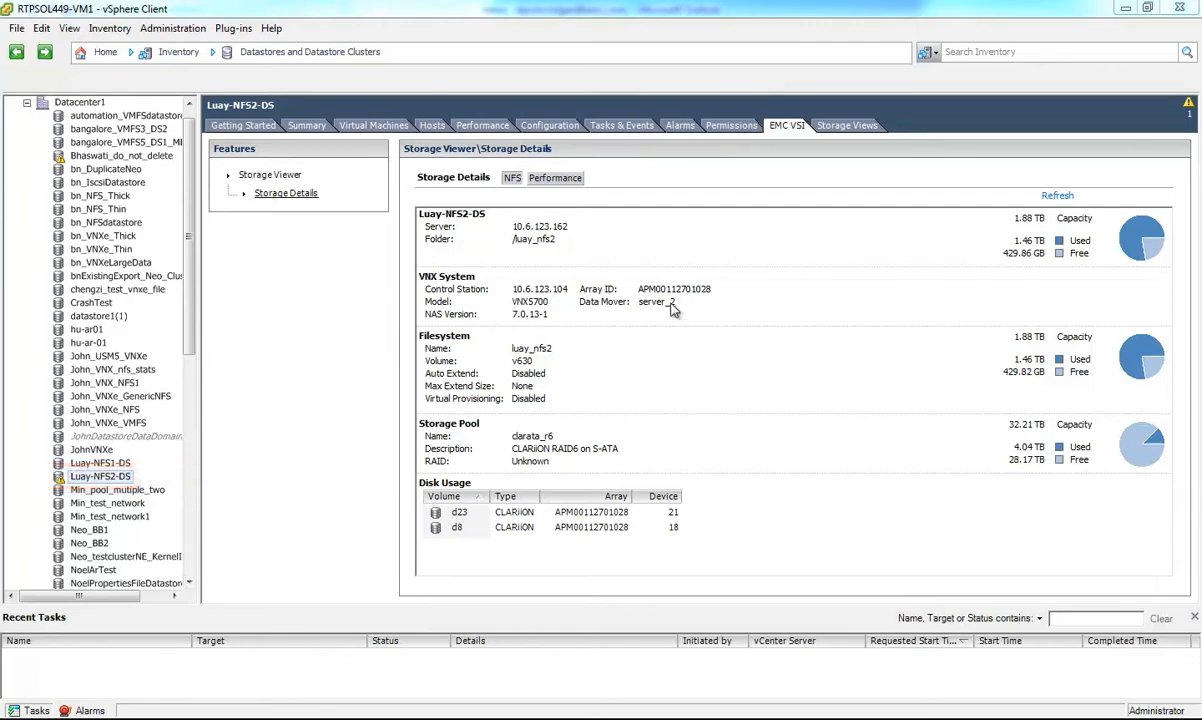
Show the Luay-NFS2-DS performance graph and highlight the datastore write latency line
left_click(556, 178)
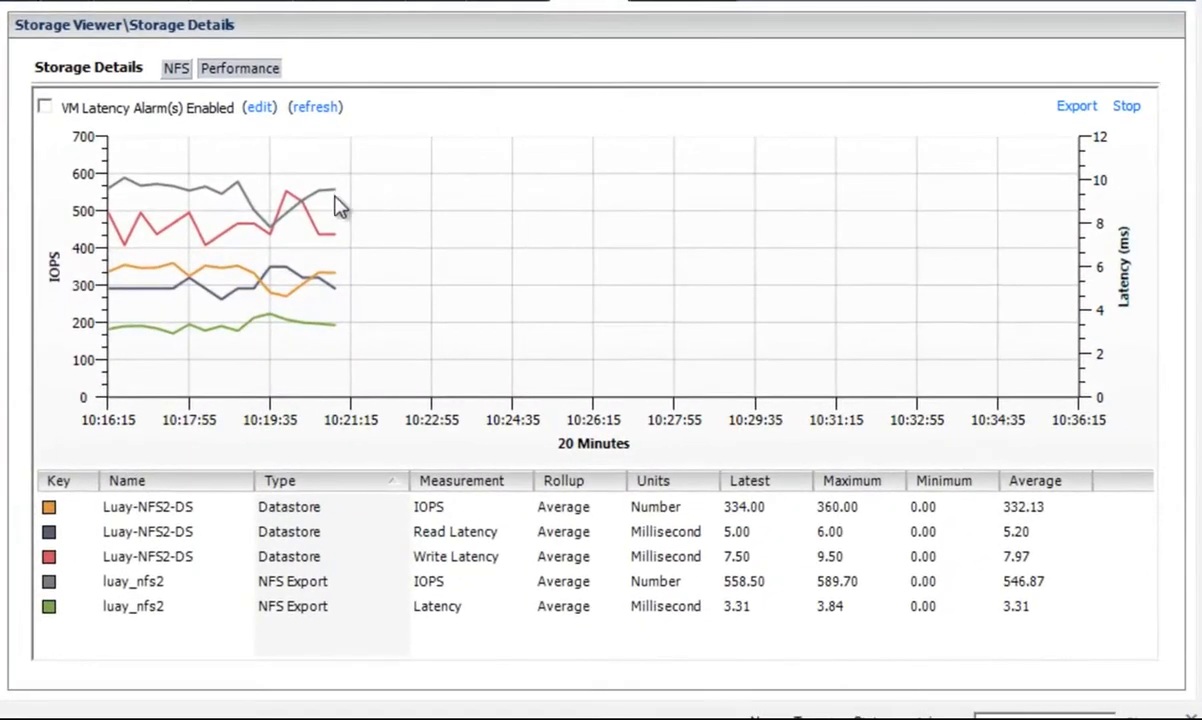
mouse_move(344, 212)
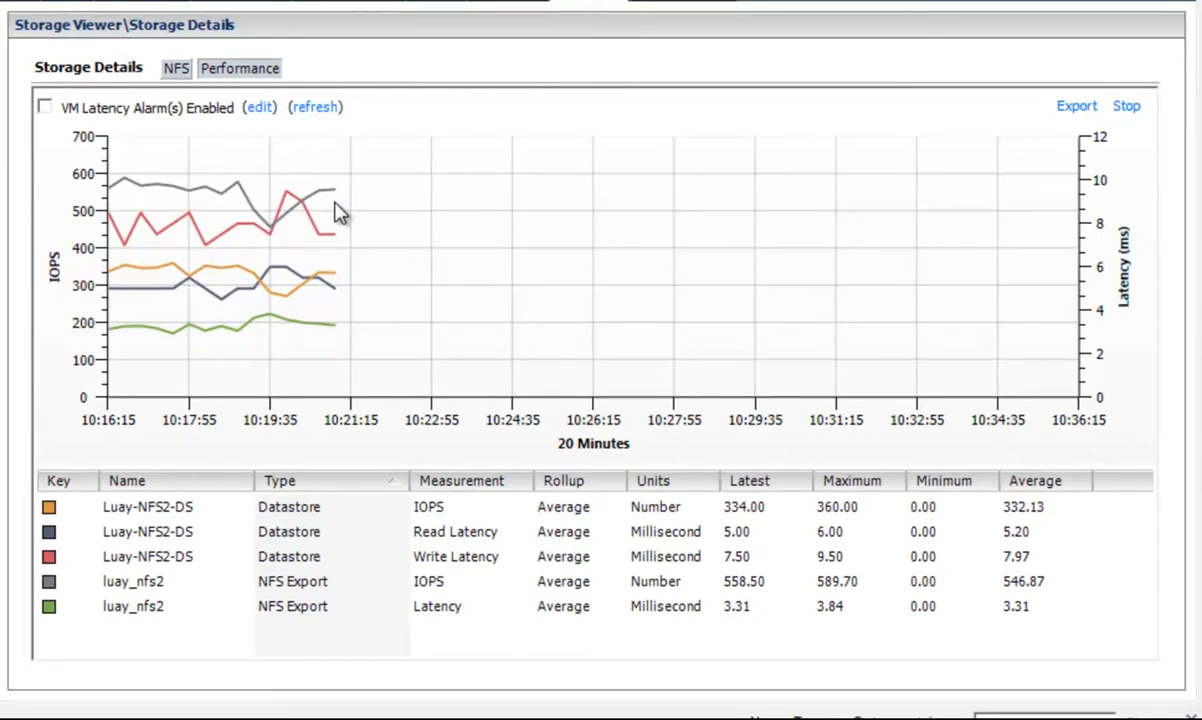
mouse_move(330, 398)
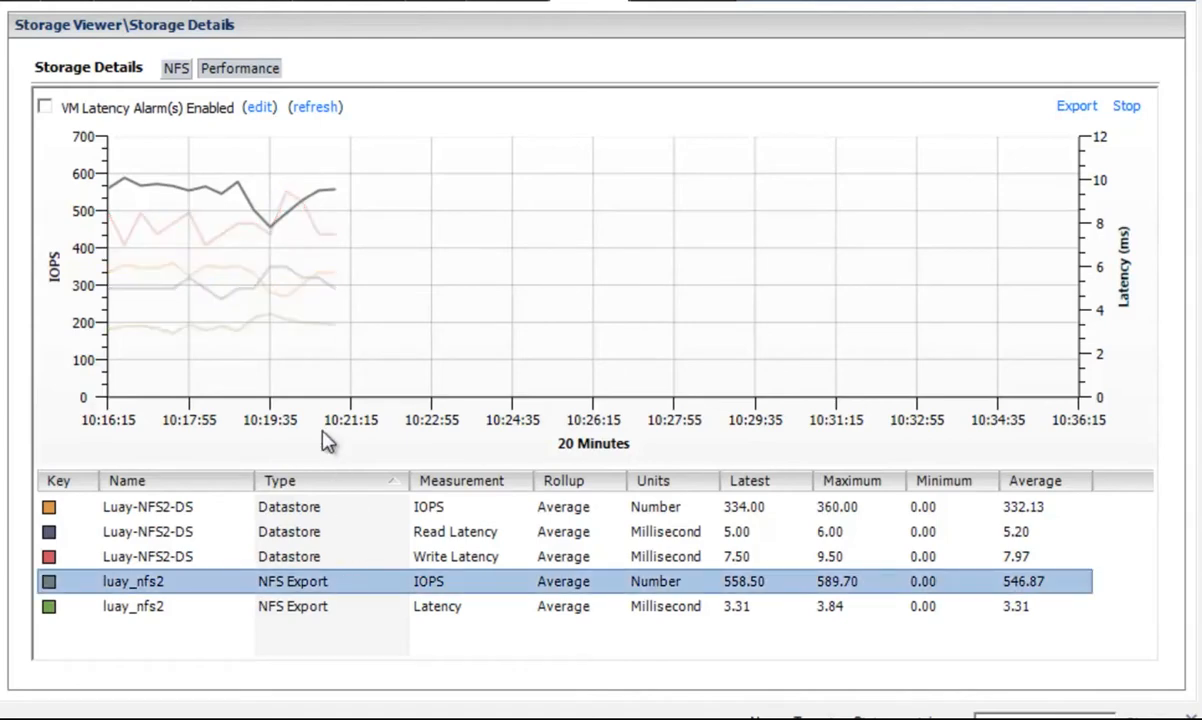
mouse_move(332, 200)
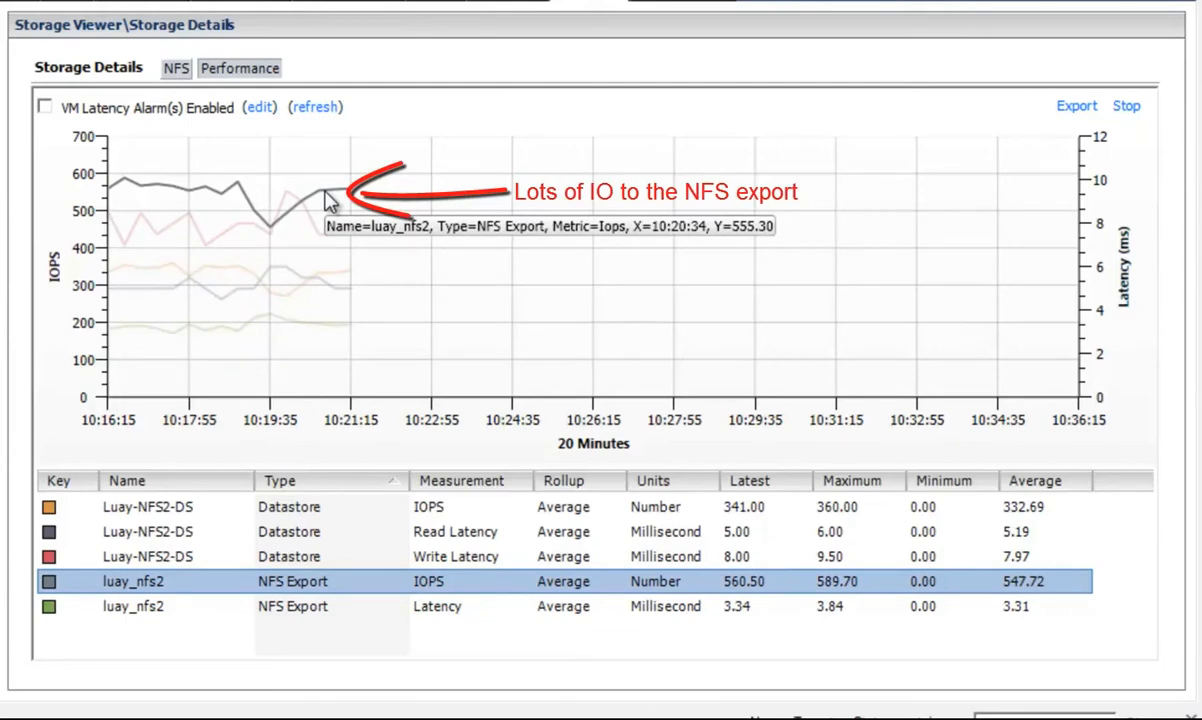
mouse_move(476, 302)
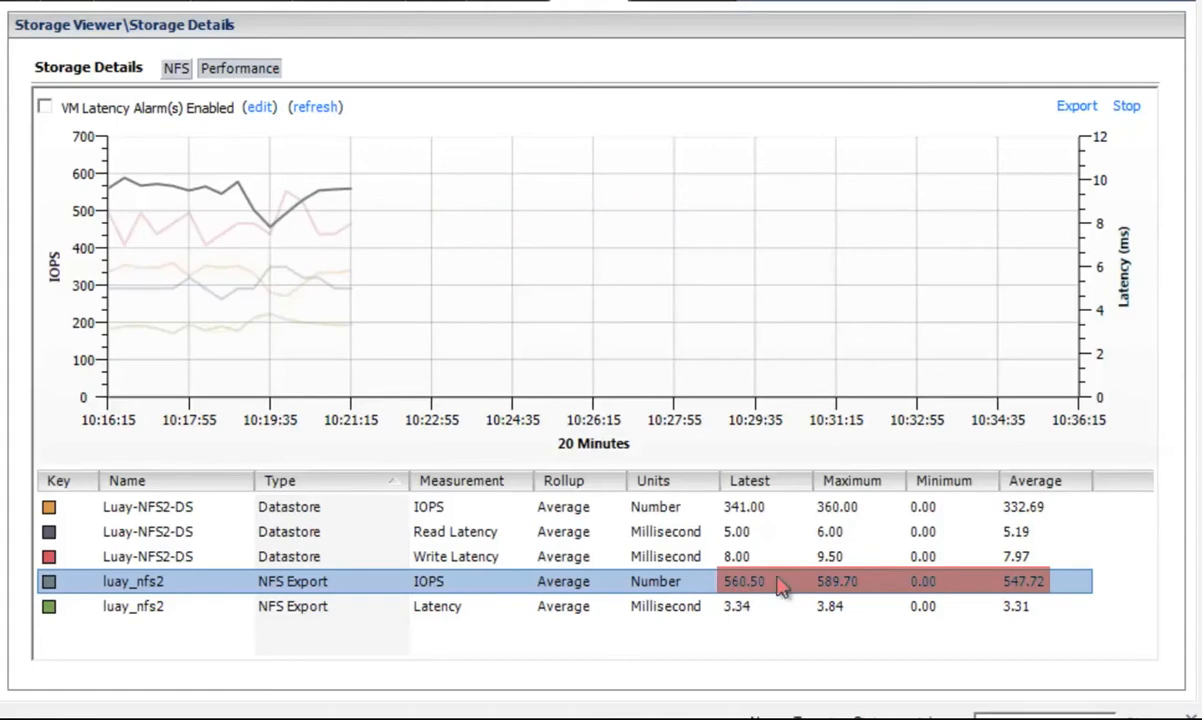
mouse_move(844, 596)
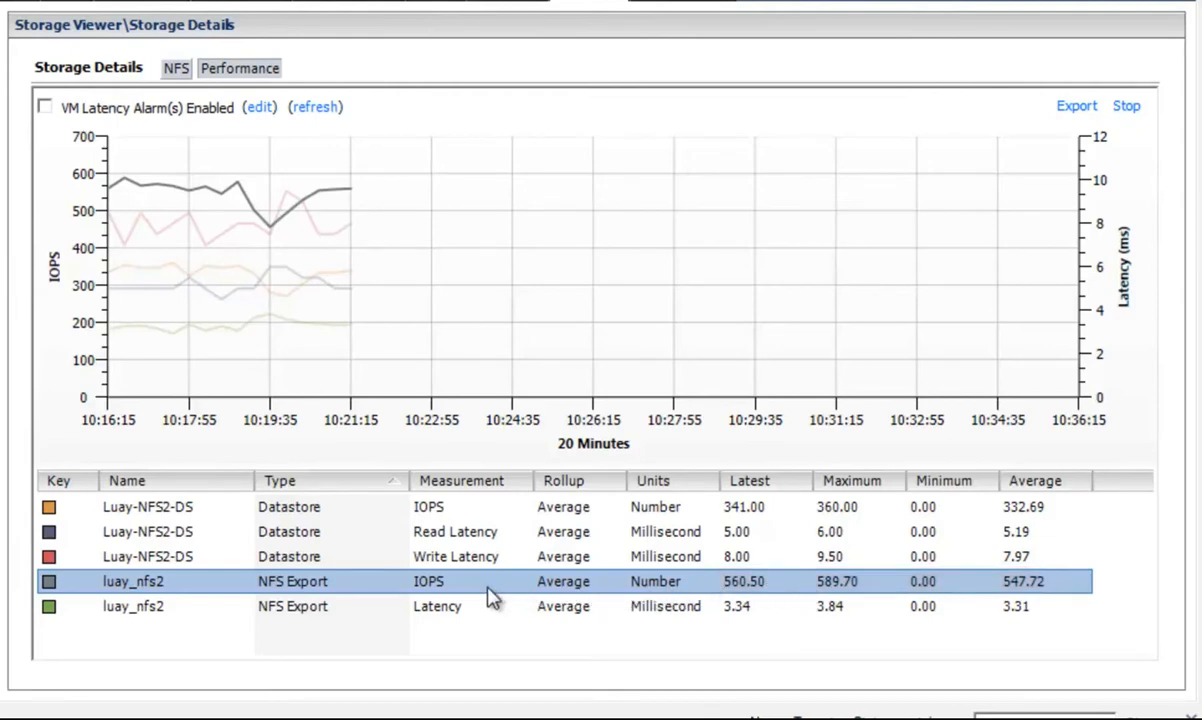
mouse_move(338, 544)
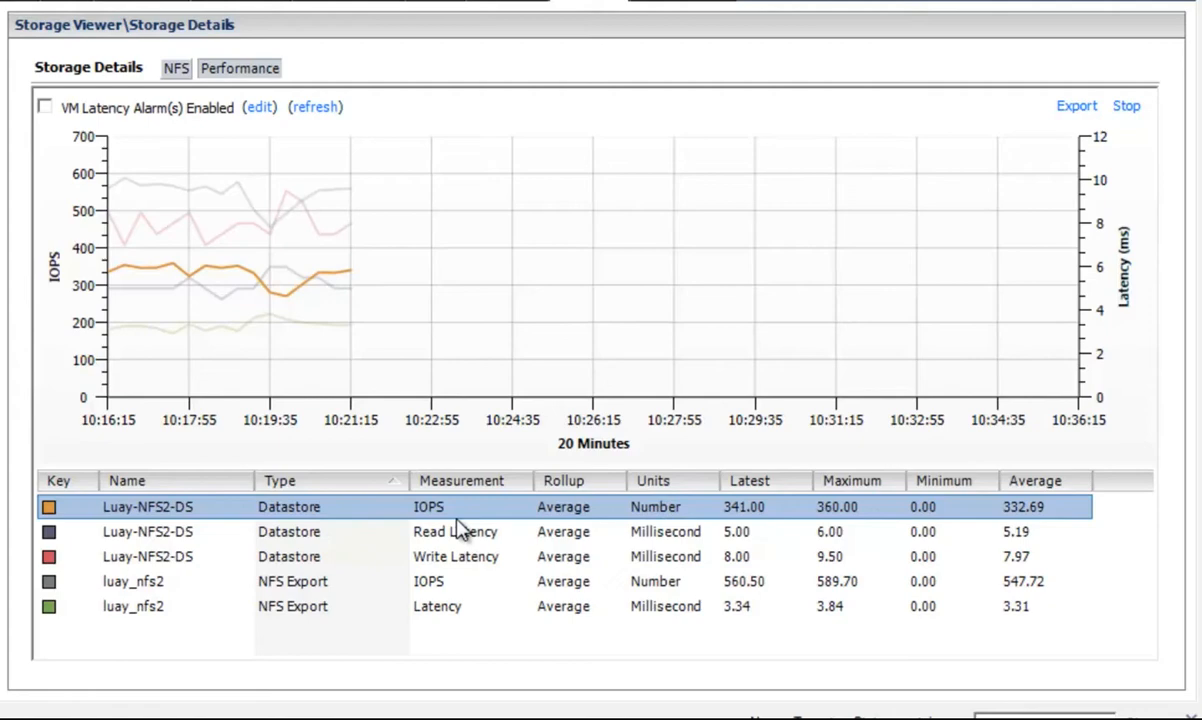
mouse_move(750, 516)
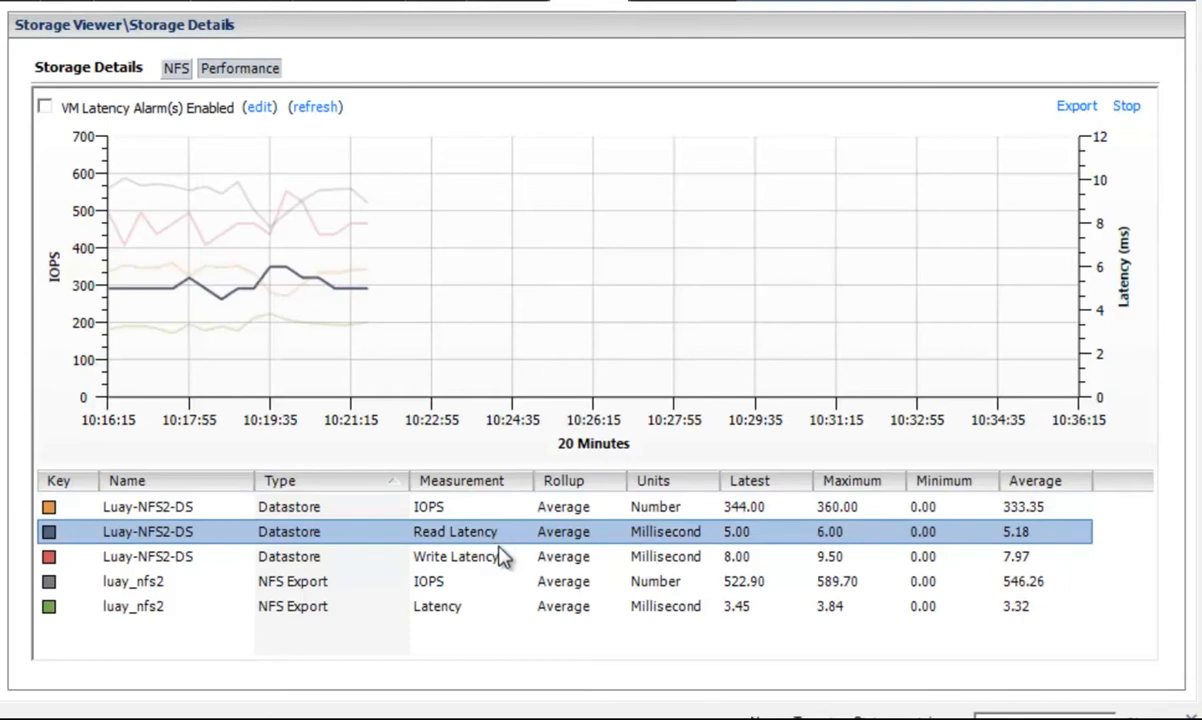
left_click(456, 556)
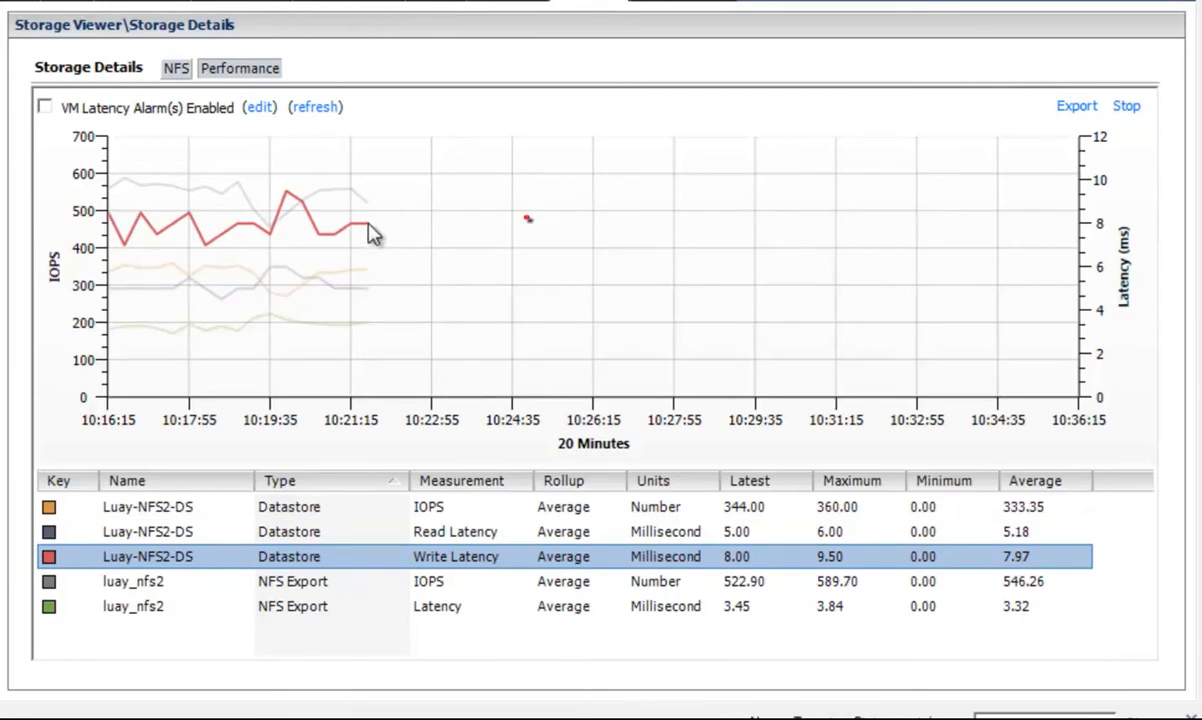
mouse_move(368, 230)
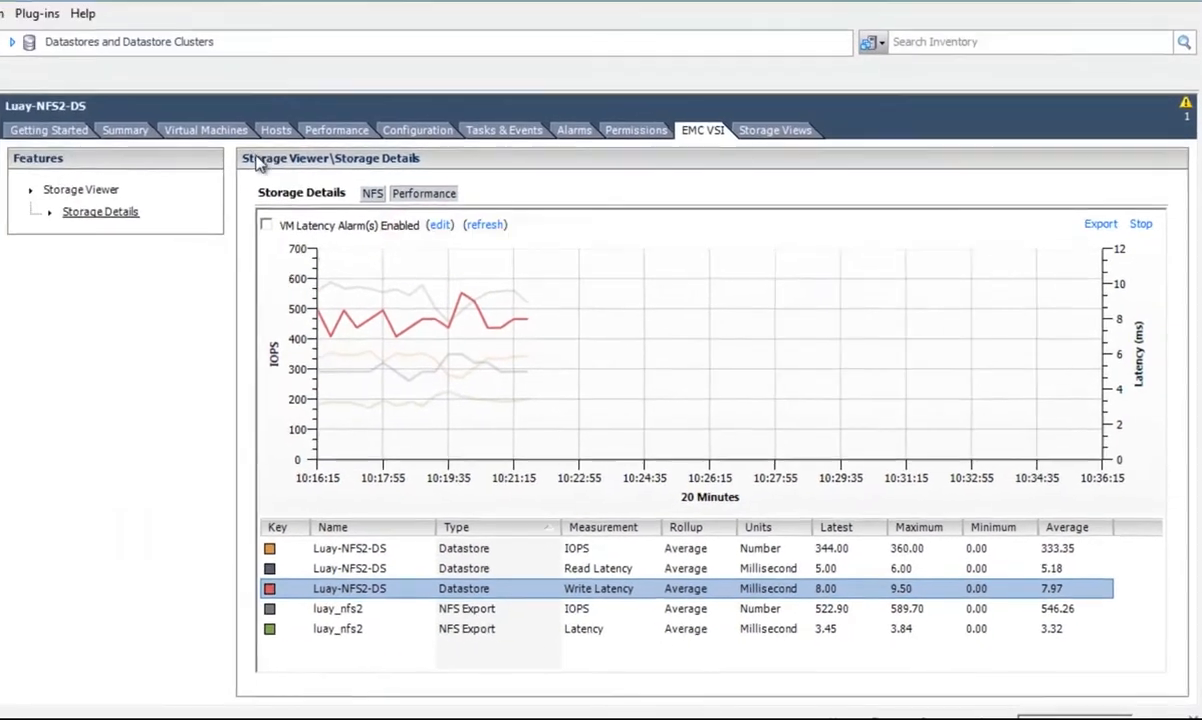
Show Hard disk3 of Good VM in Storage Viewer and switch to its performance view
left_click(204, 130)
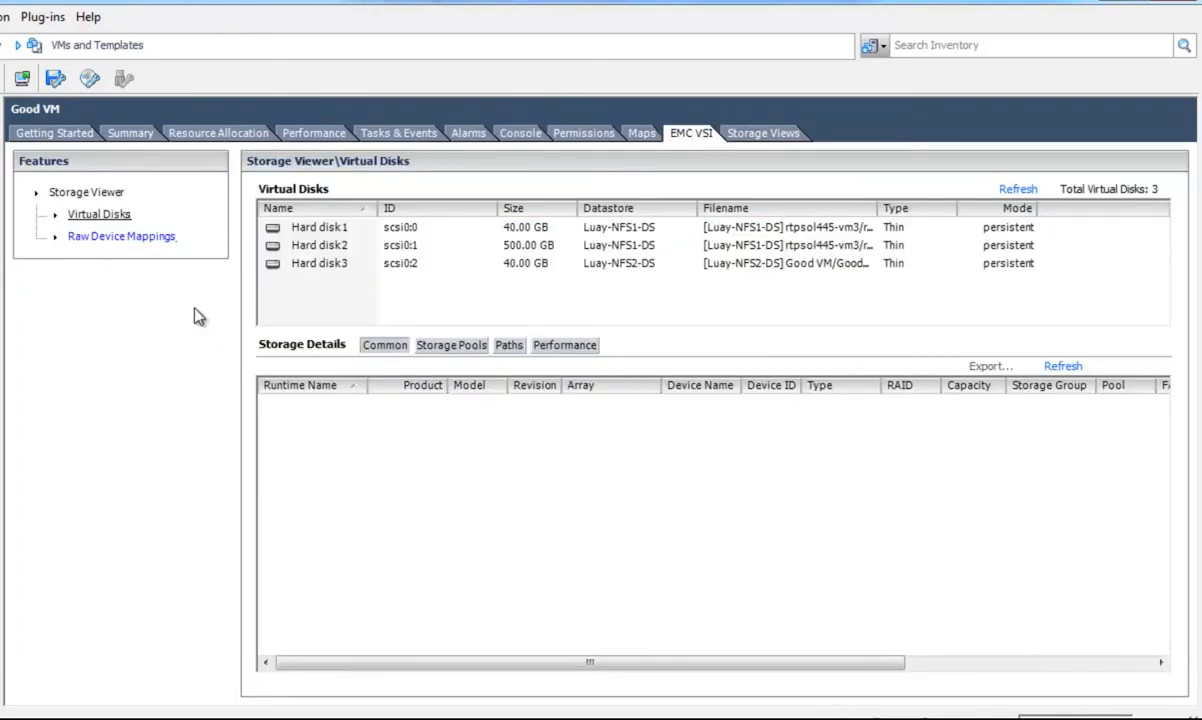
mouse_move(310, 284)
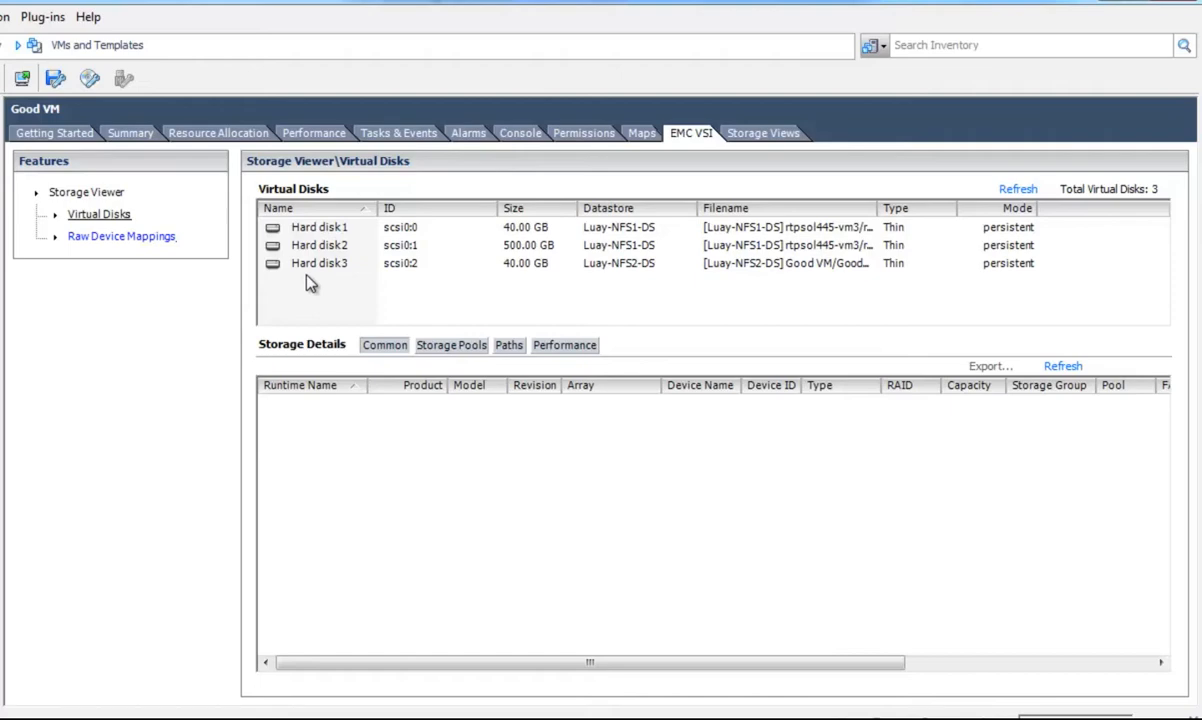
left_click(320, 264)
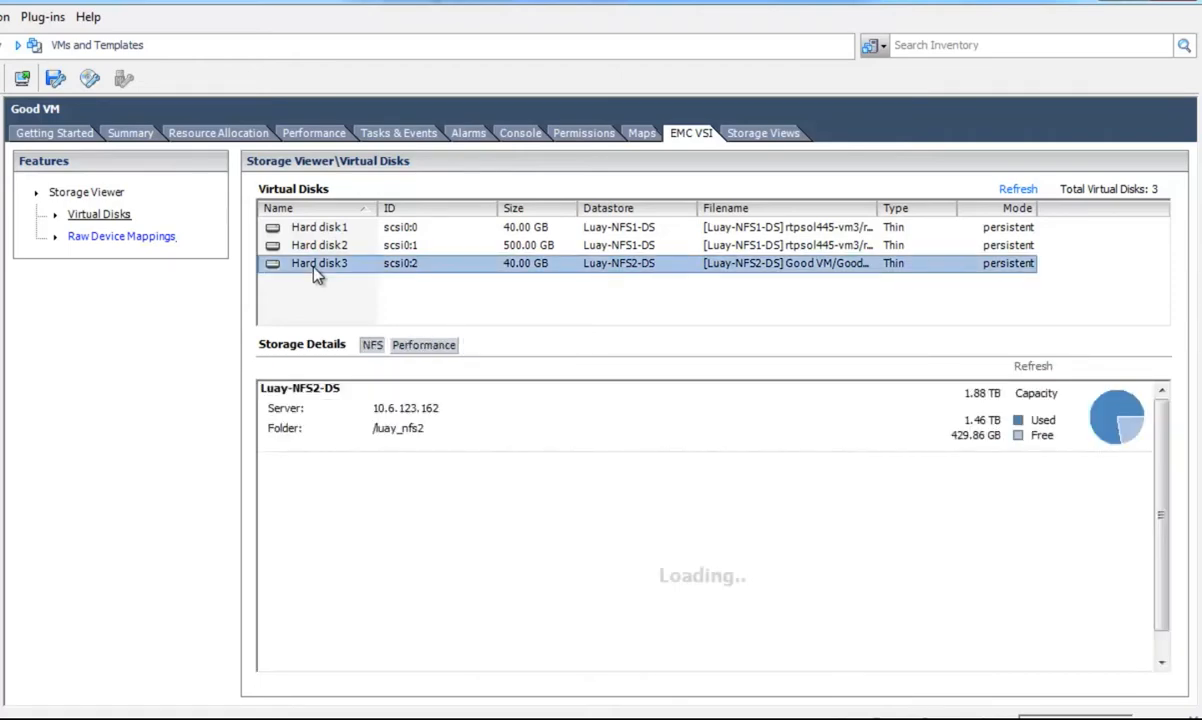
mouse_move(136, 382)
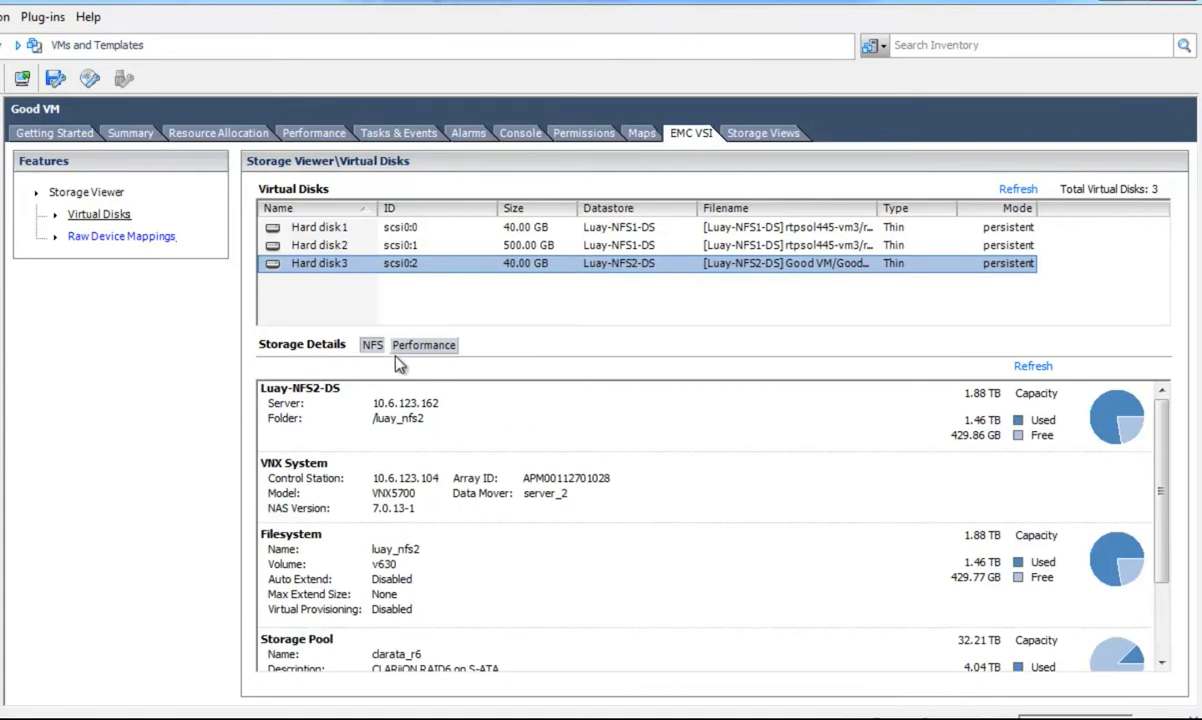
left_click(424, 344)
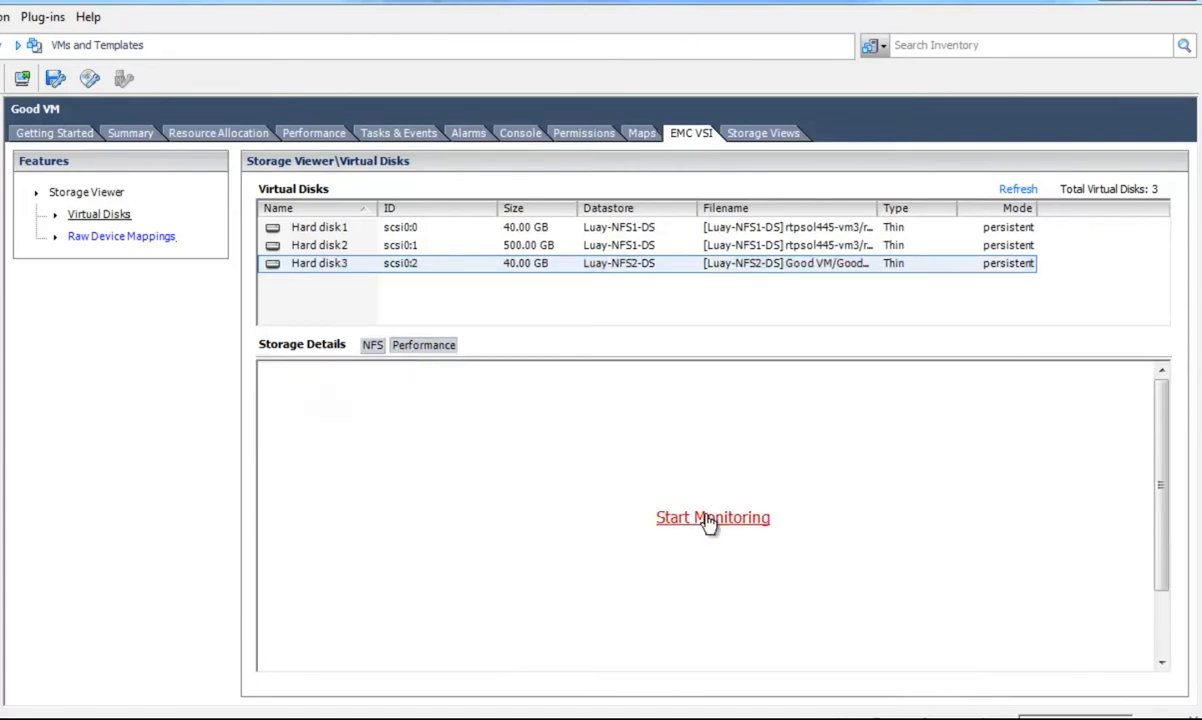
Start monitoring Hard disk3 and review the luay_nfs2 NFS export rows
left_click(712, 516)
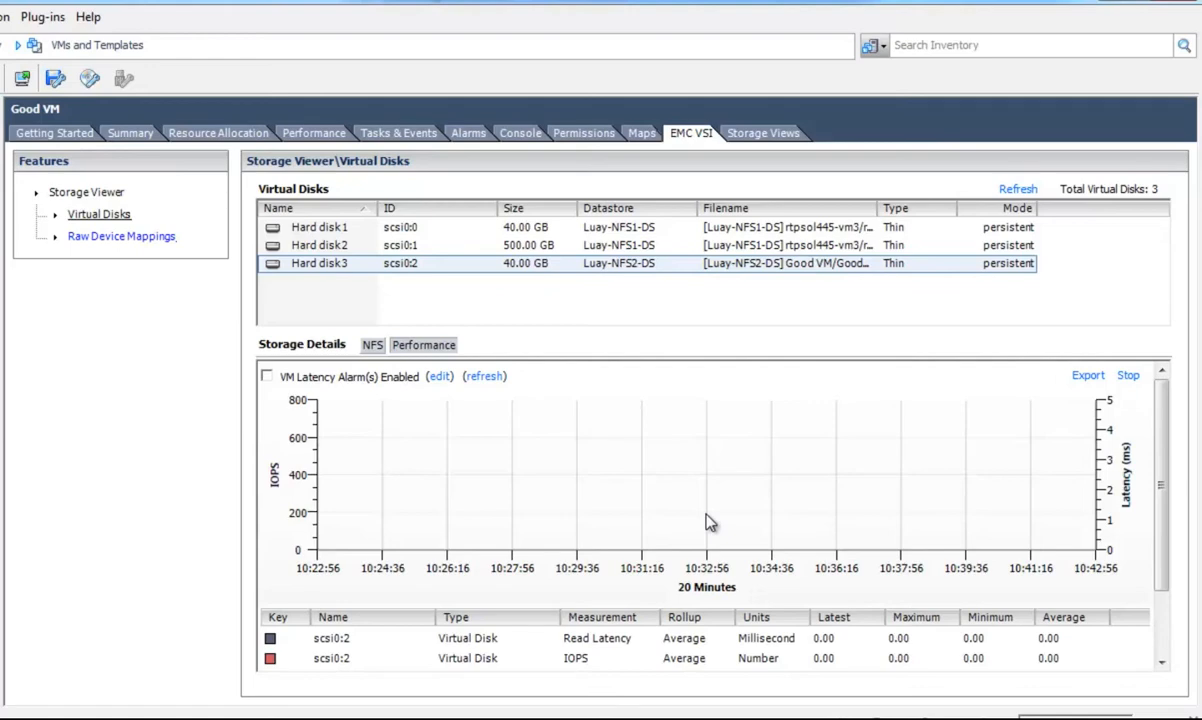
mouse_move(752, 524)
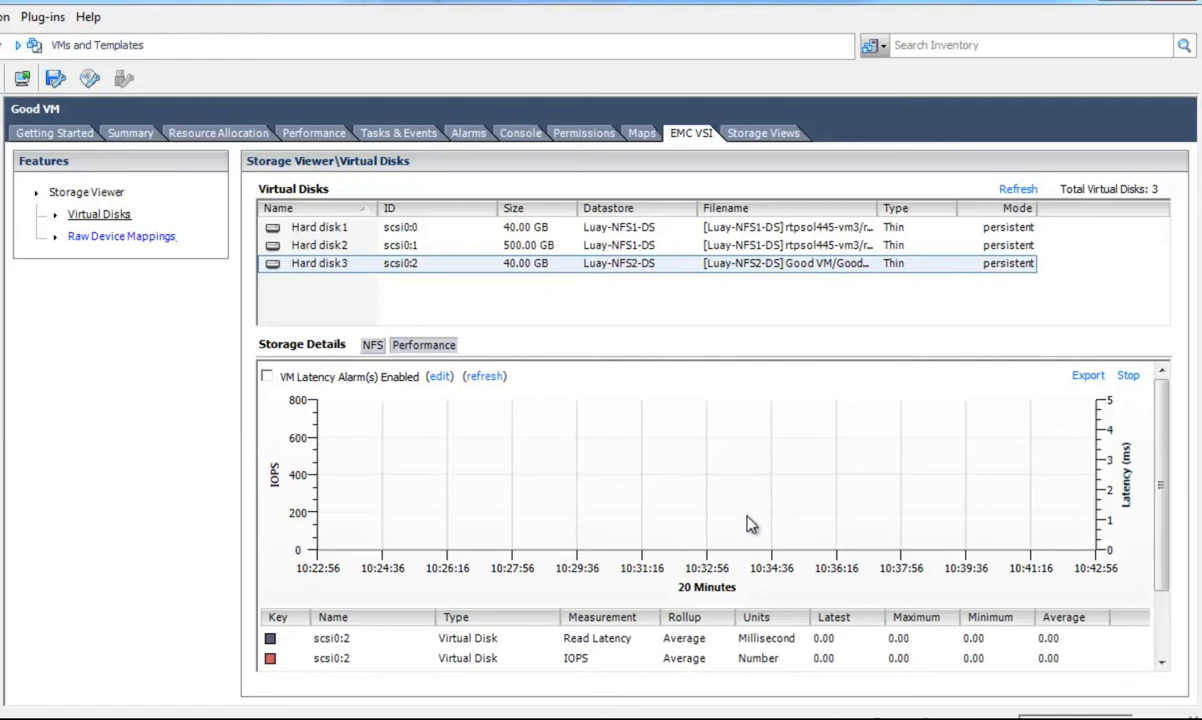
mouse_move(1106, 488)
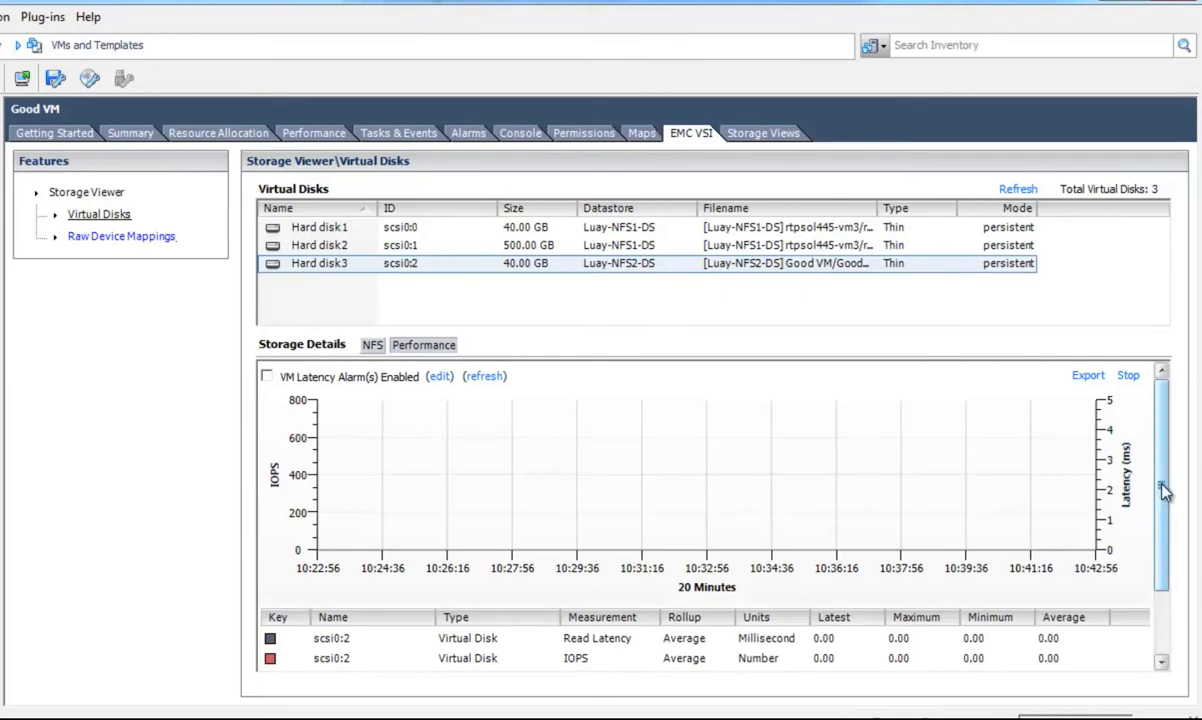
scroll("down", 3)
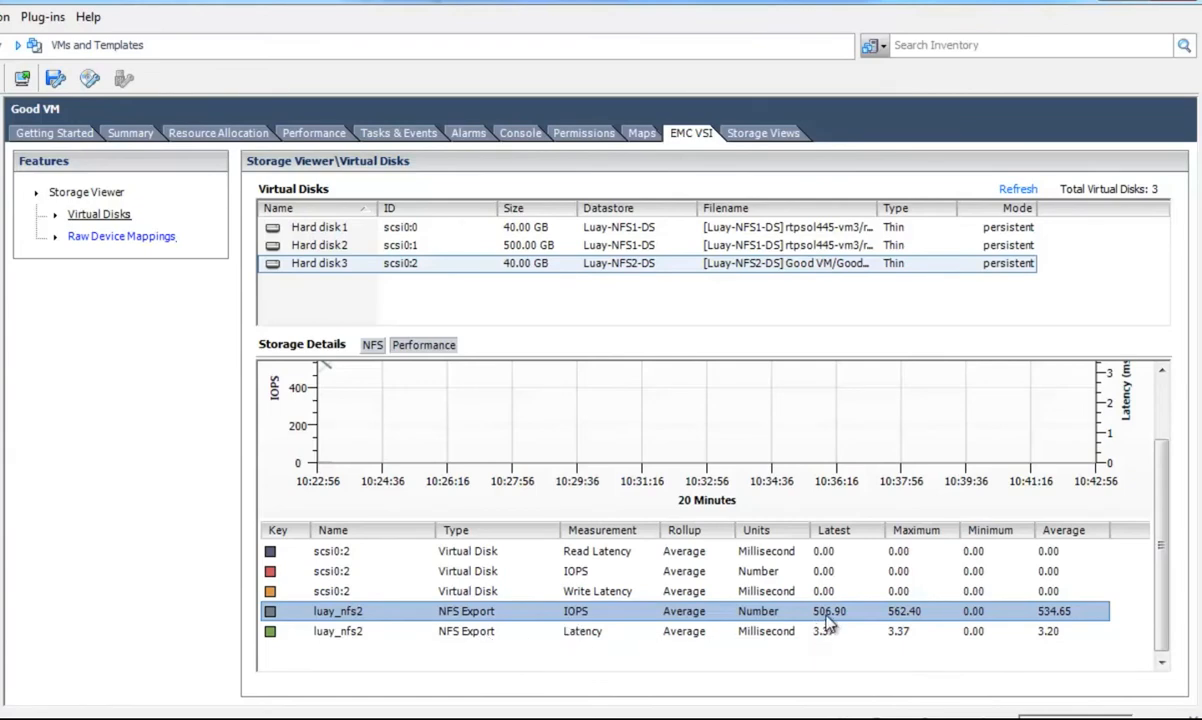
mouse_move(898, 618)
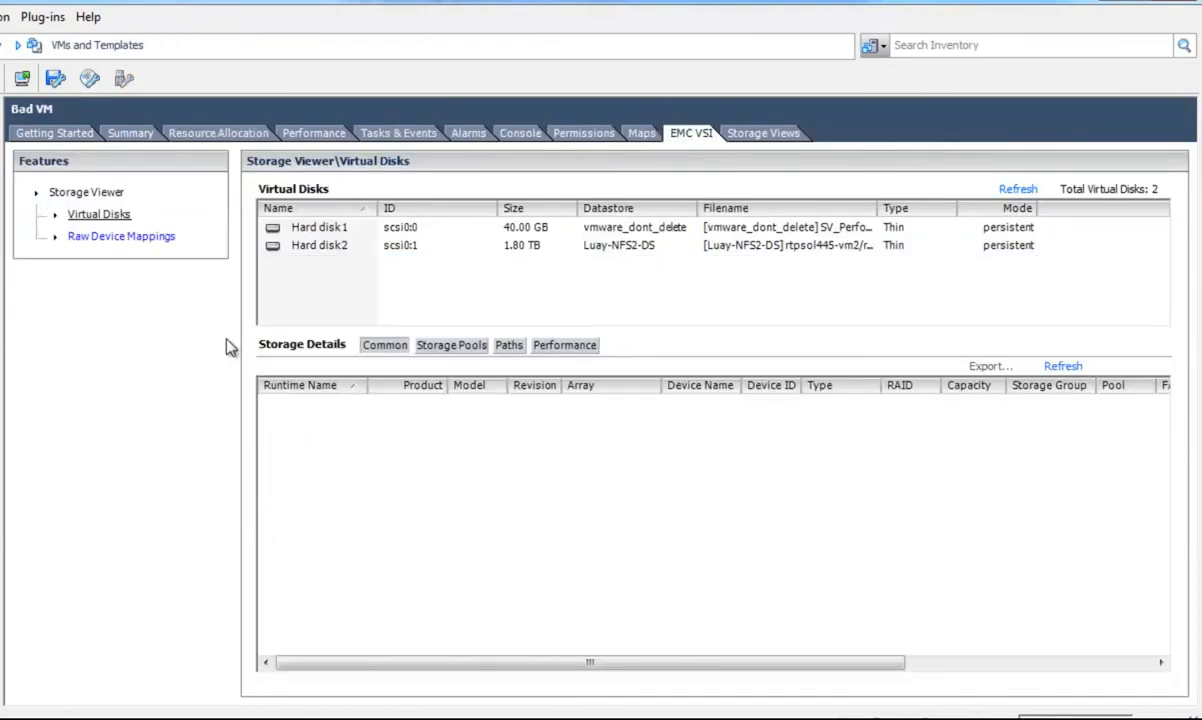
Start monitoring Bad VM's Hard disk2 on Luay-NFS2-DS
left_click(320, 244)
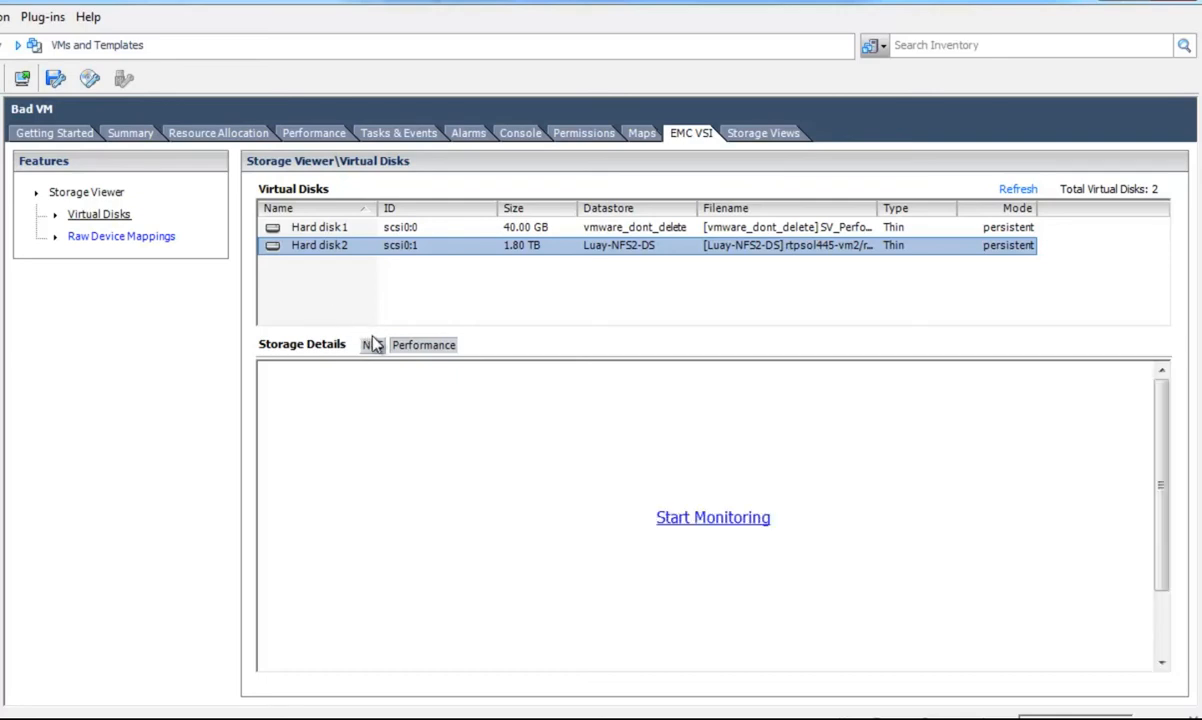
mouse_move(512, 428)
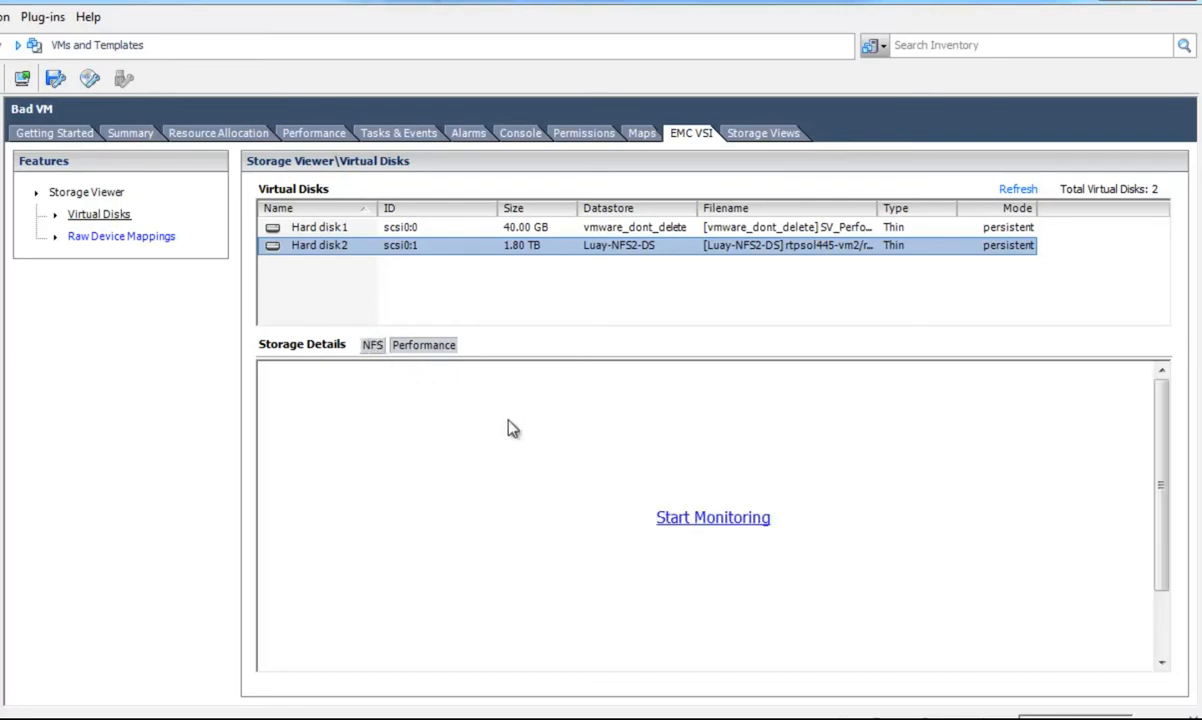
left_click(712, 516)
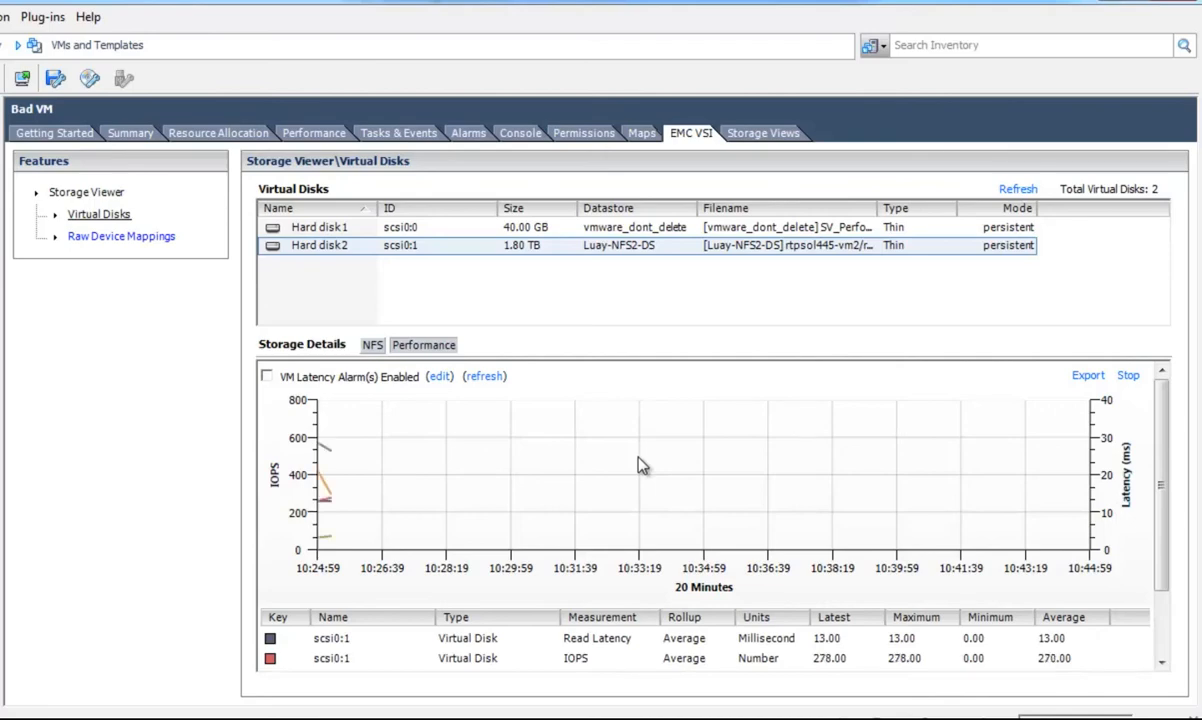
Mark the luay_nfs2 NFS export IOPS row in the Bad VM performance table
scroll("down", 3)
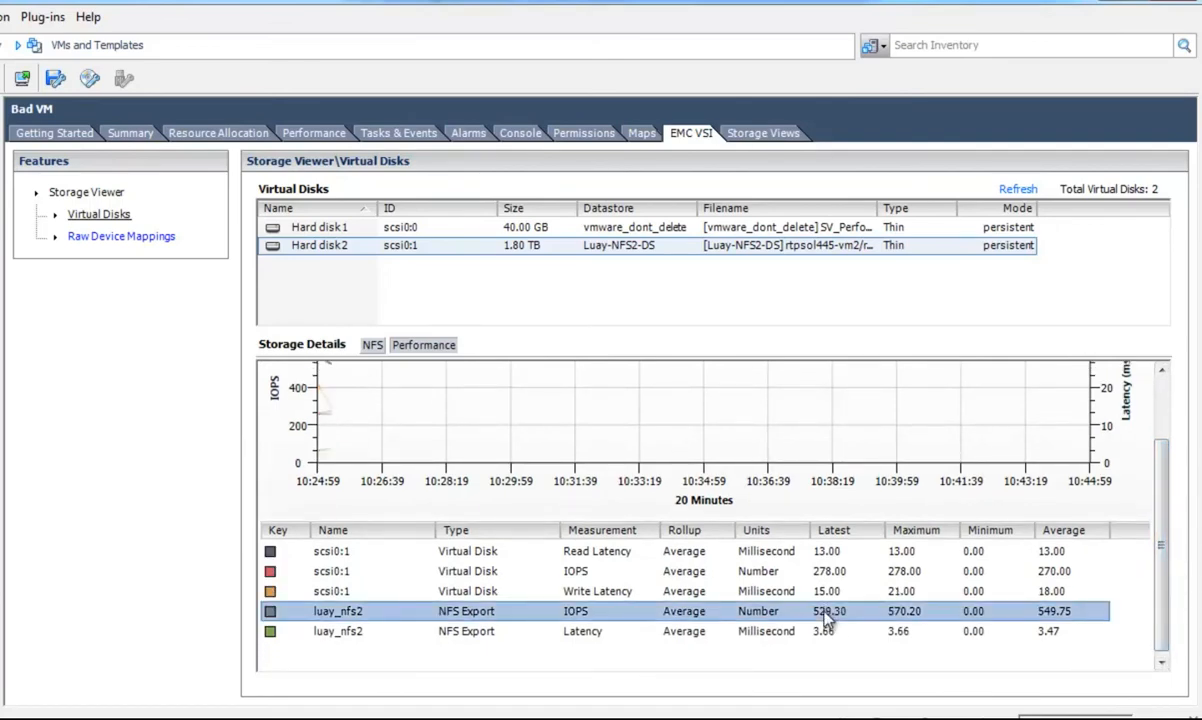
left_click(1160, 368)
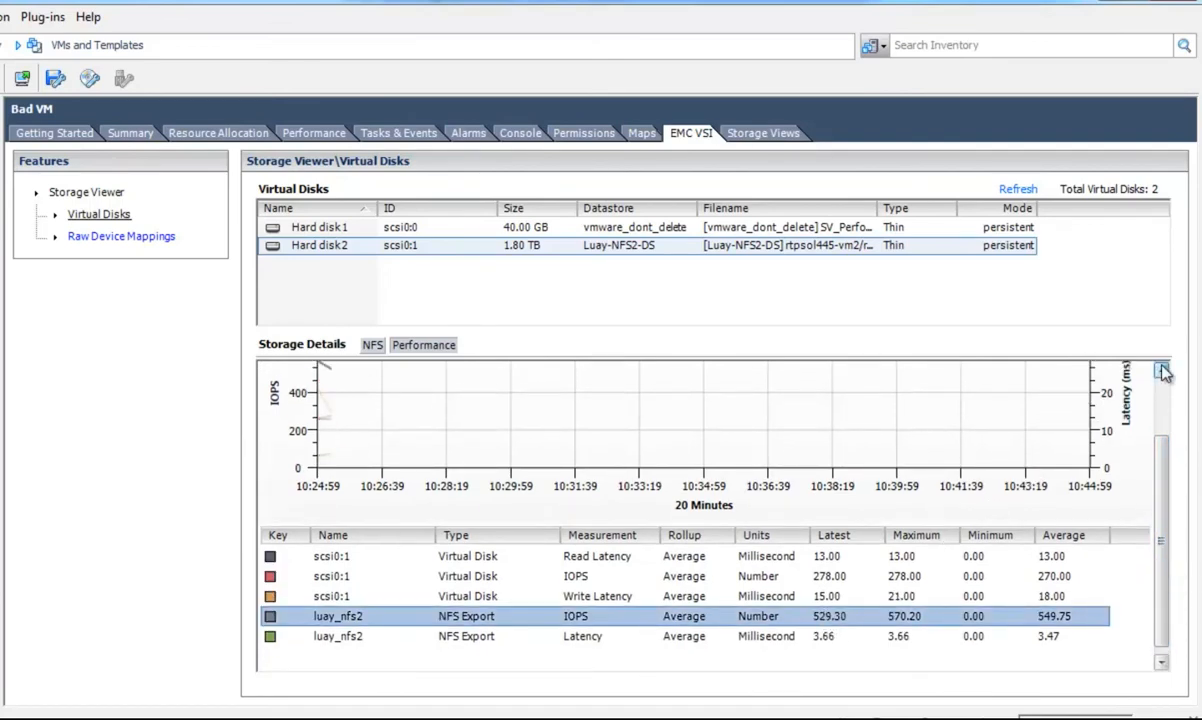
left_click(1160, 368)
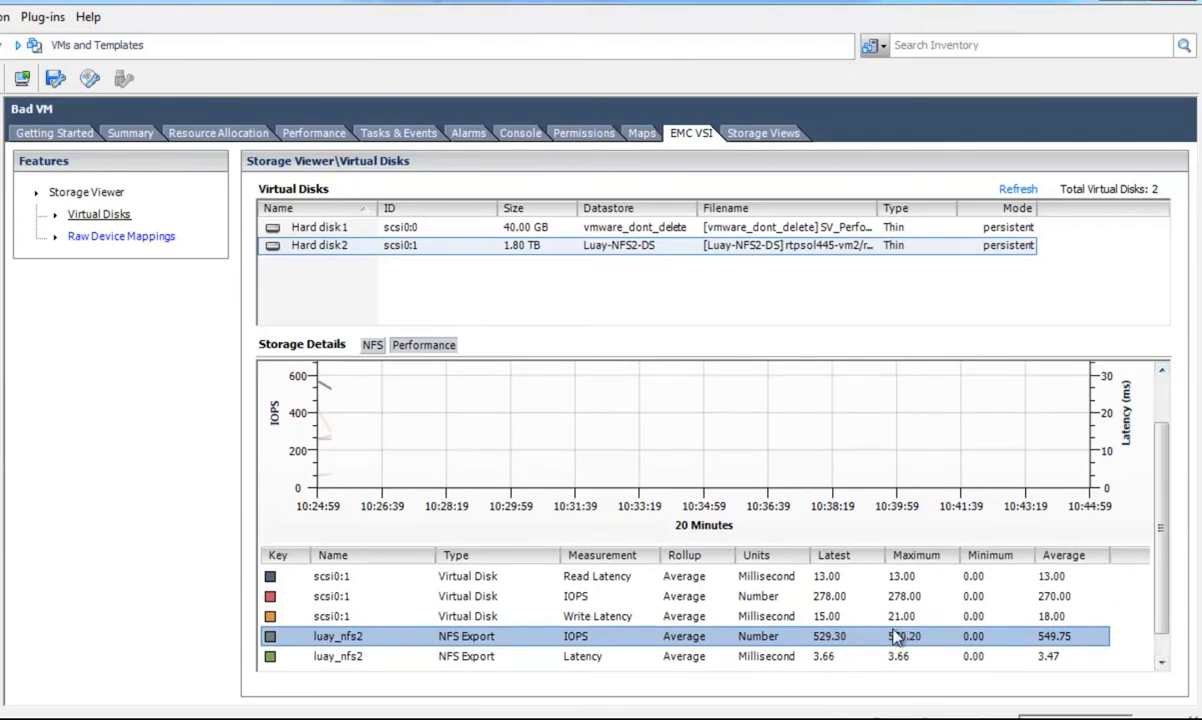
mouse_move(334, 396)
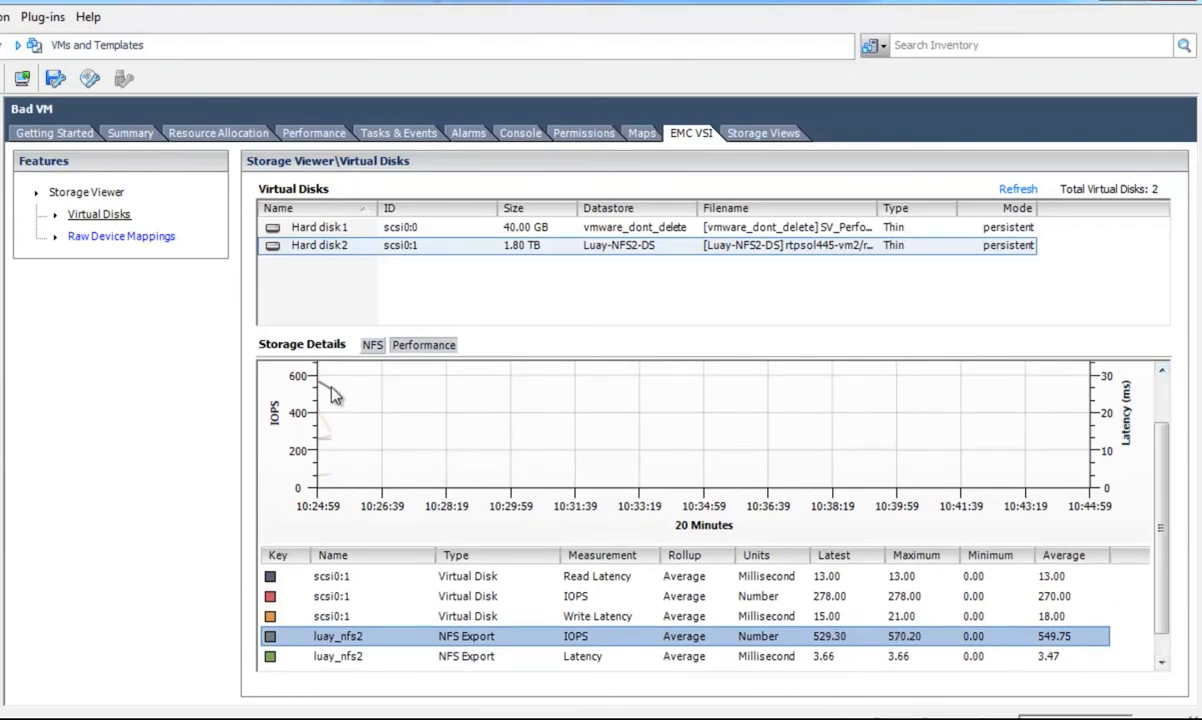
mouse_move(424, 452)
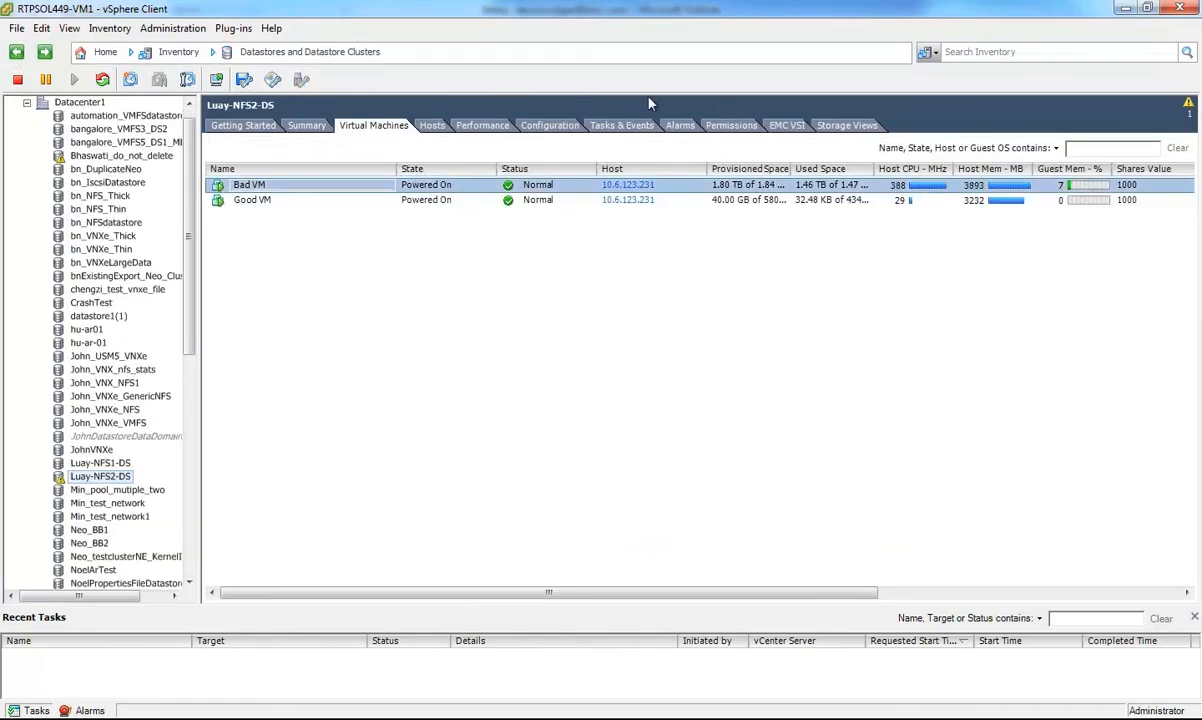
Show the Luay-NFS2-DS datastore's own storage performance graph via EMC VSI
left_click(786, 124)
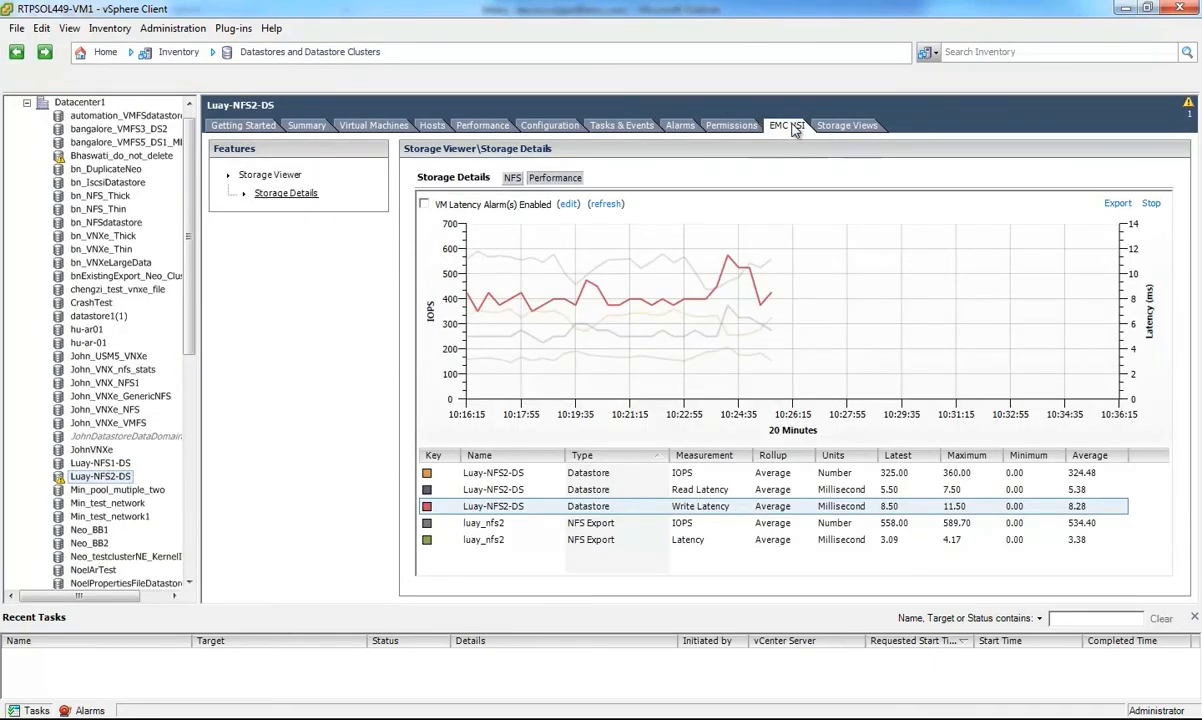
mouse_move(700, 446)
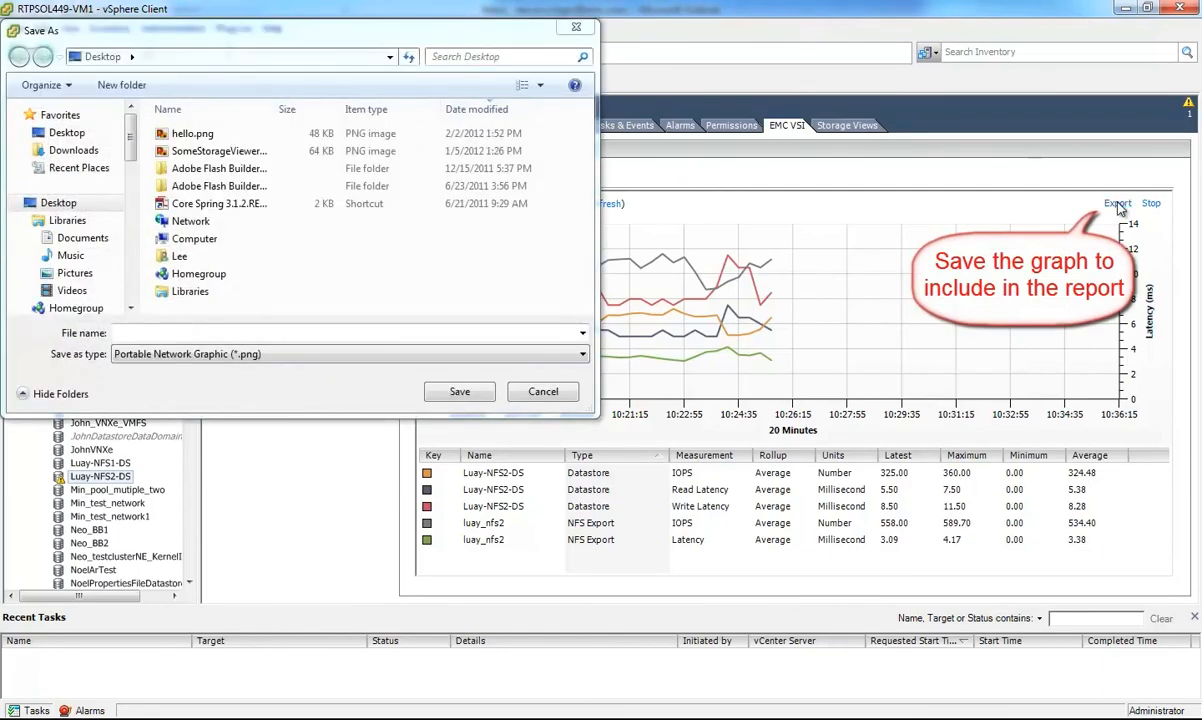
Name the exported PNG 'Bad VM Causing Slowness'
left_click(350, 332)
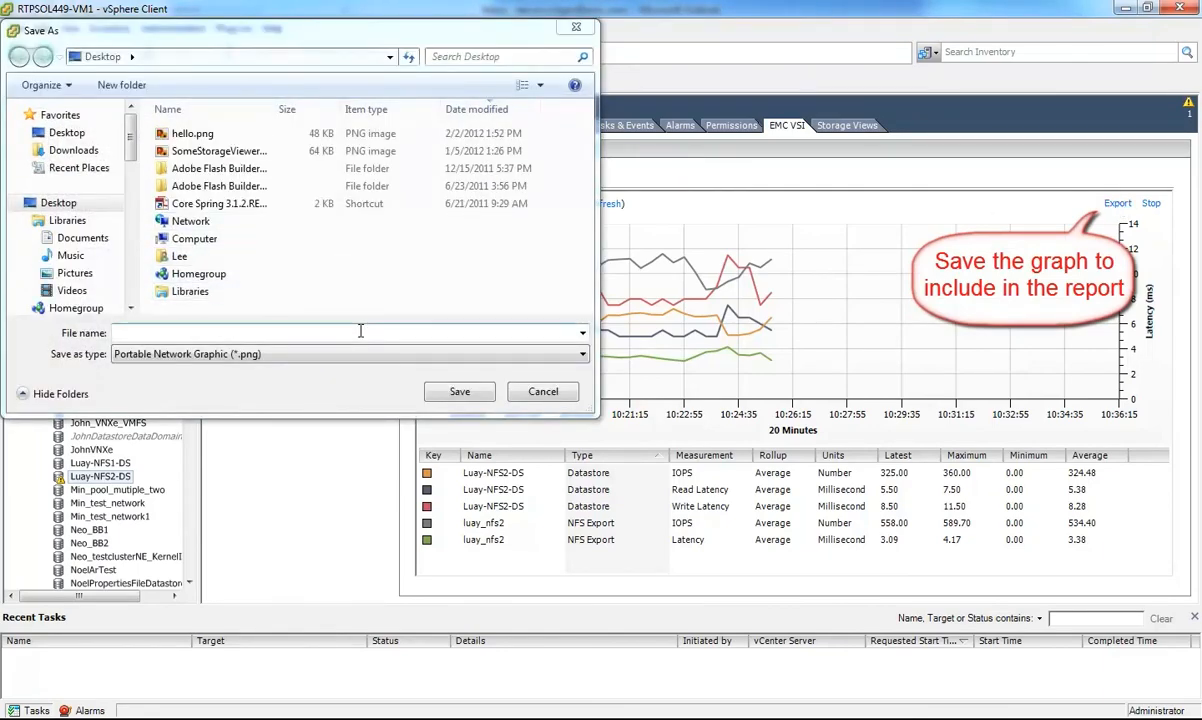
type("Bad VM Causing S")
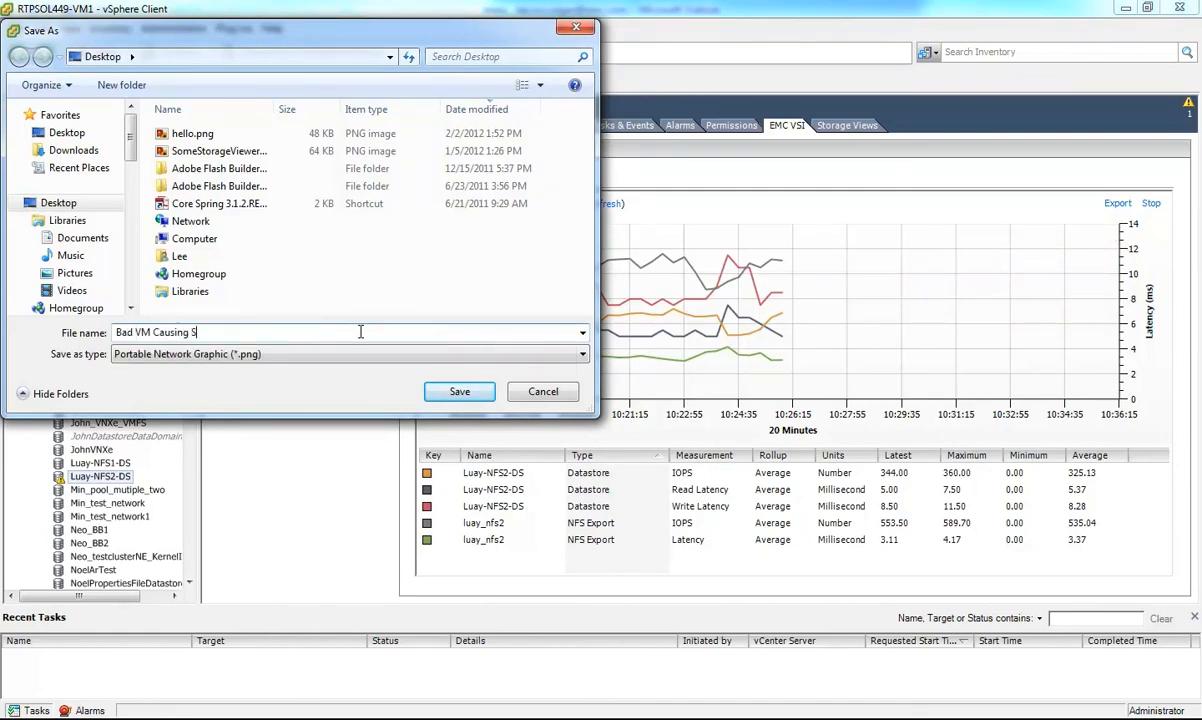
type("lowness")
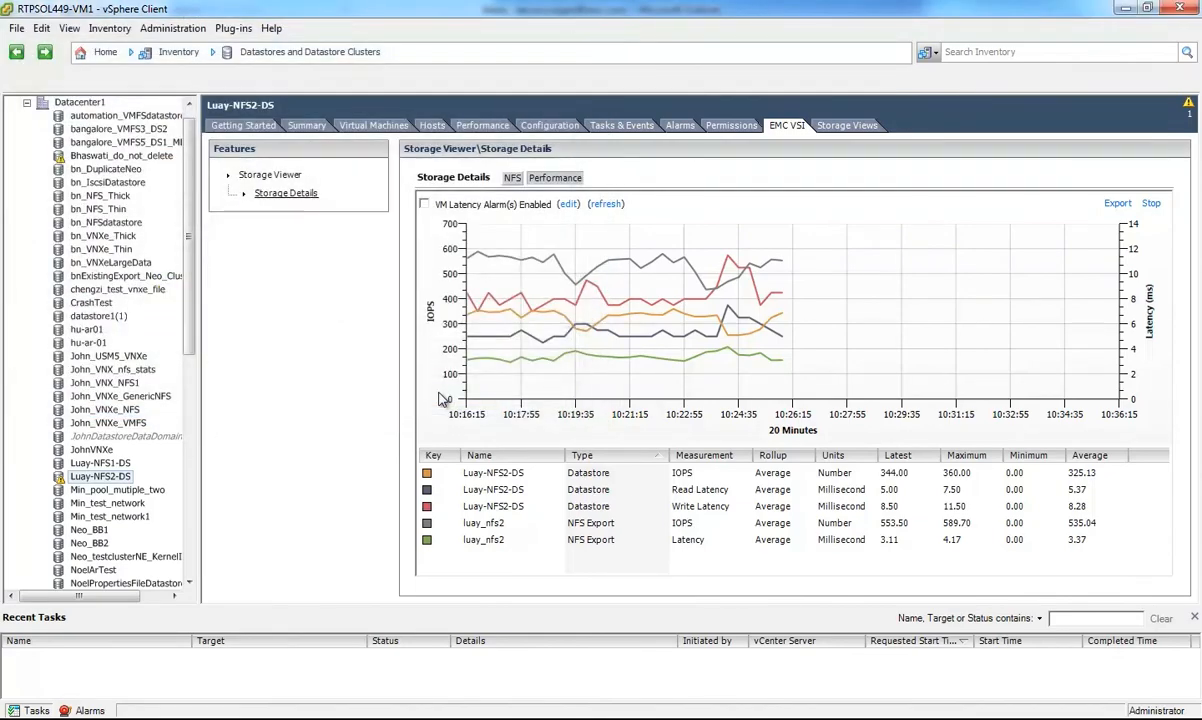
mouse_move(808, 312)
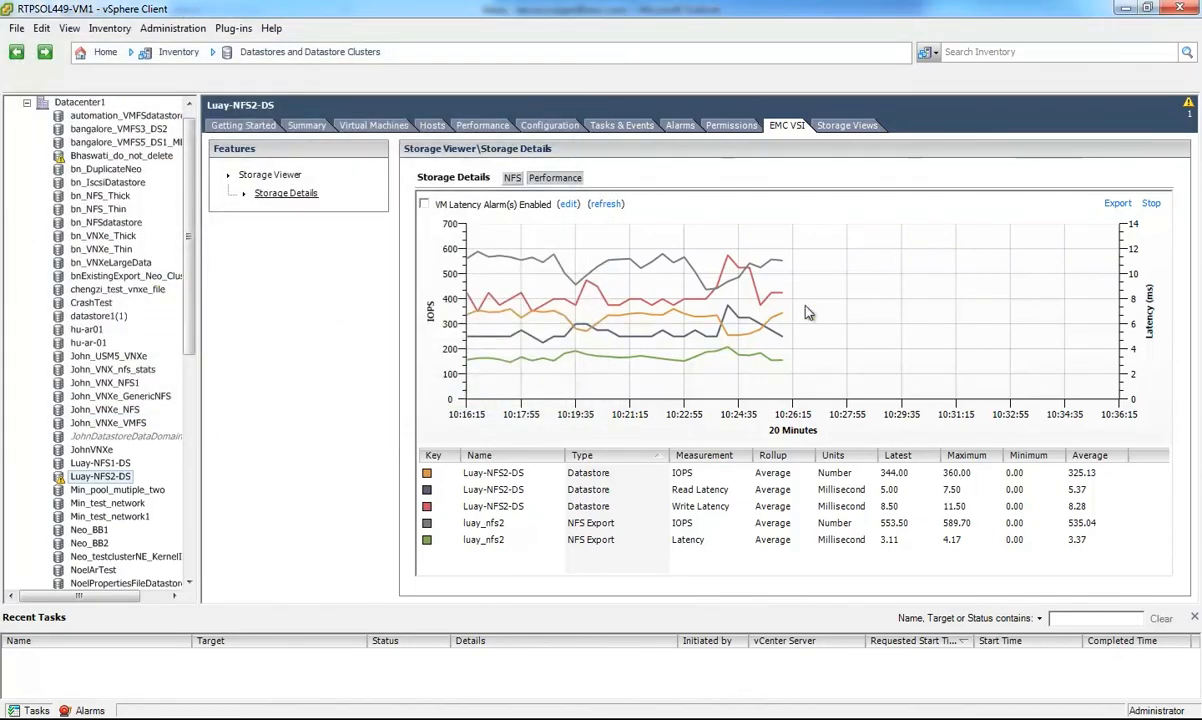